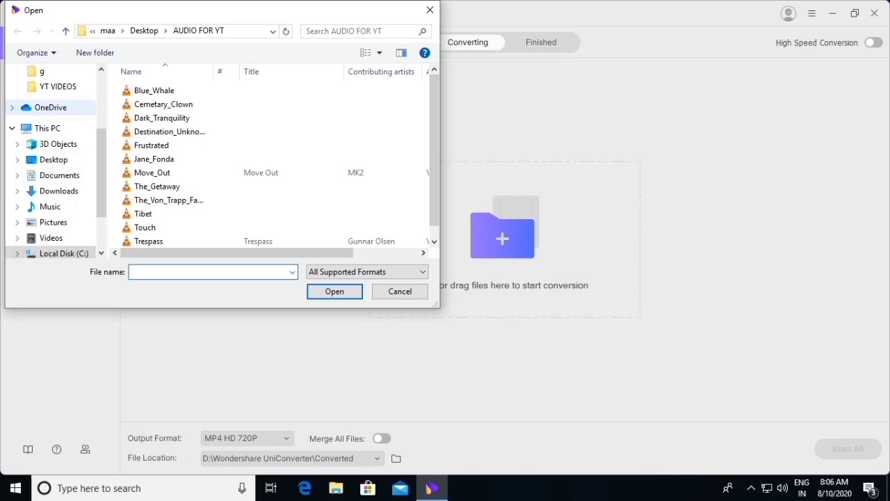
Open 720_30_3.78_Jan292020_02.mp4 from the YT VIDEOS folder in the Video Converter.
left_click(57, 87)
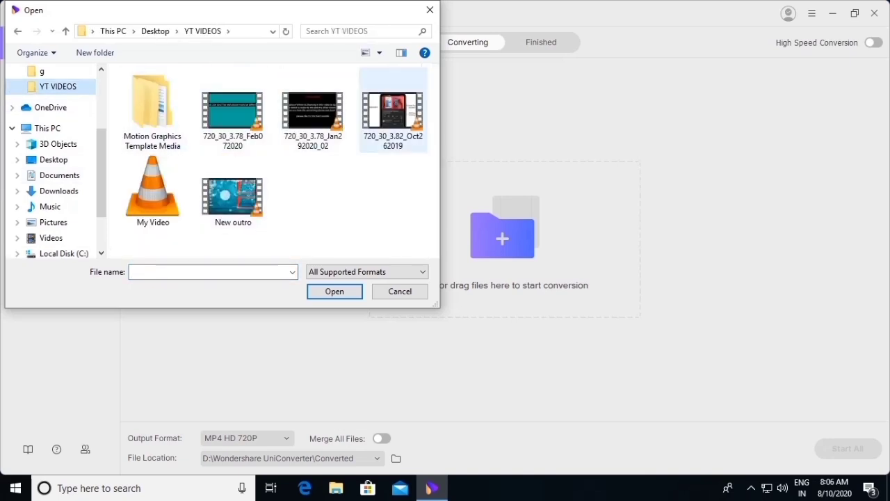
left_click(312, 111)
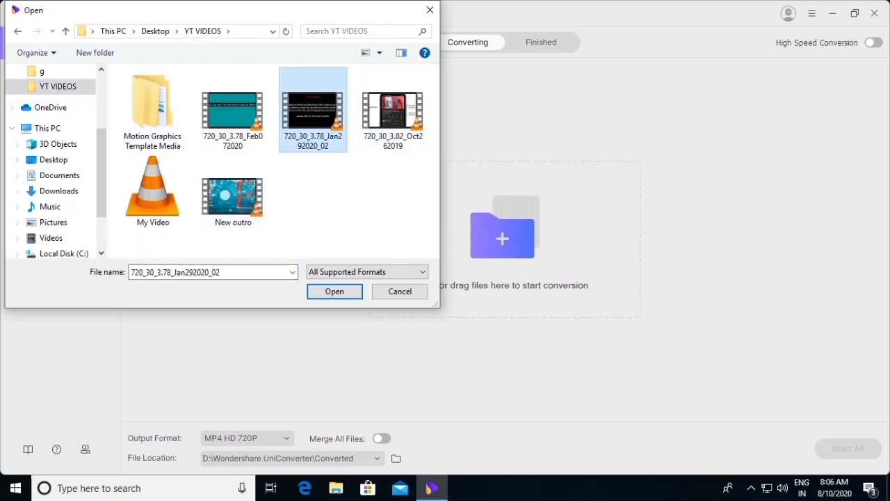
left_click(334, 290)
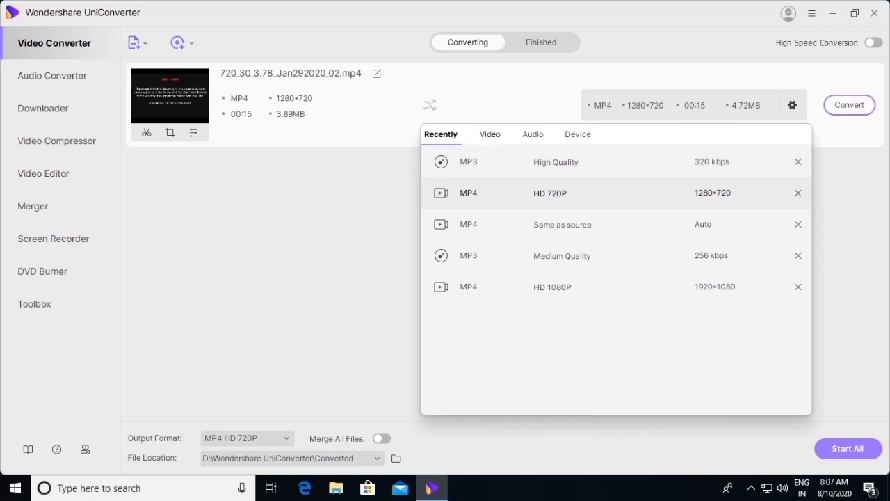
Convert Jan292020_02 to MP4 HD 1080P and check it in the Finished list.
left_click(490, 133)
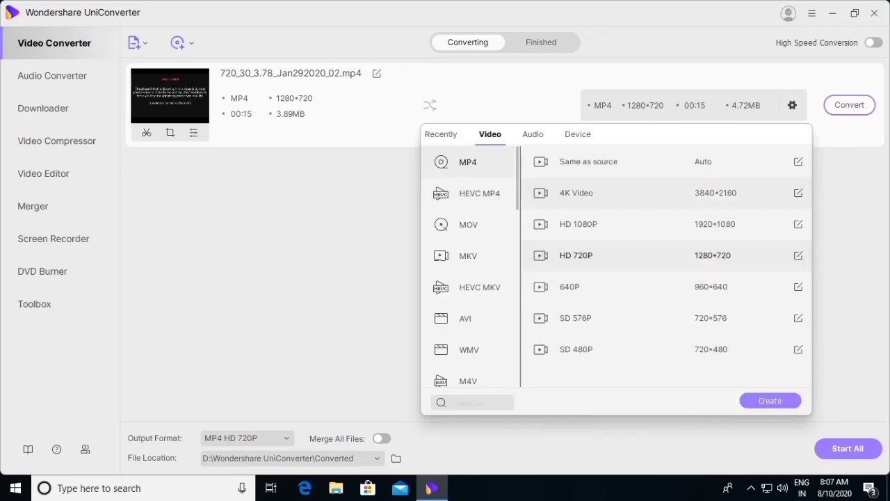
left_click(578, 224)
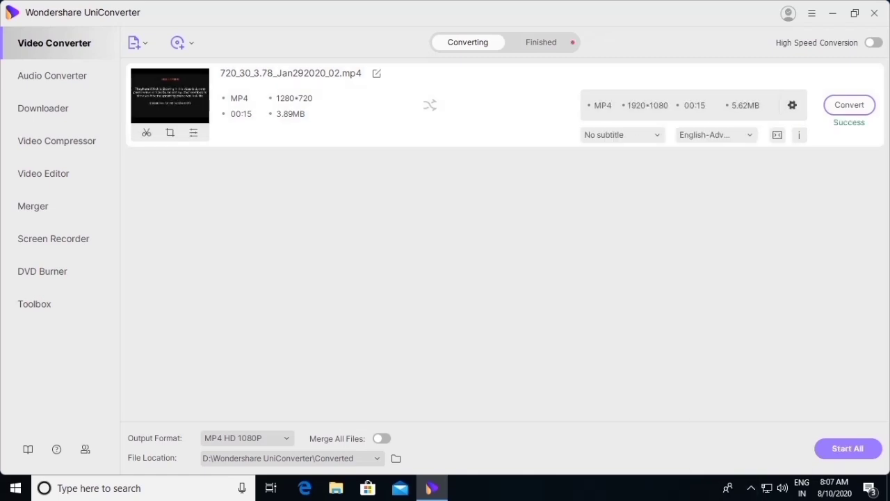
left_click(541, 42)
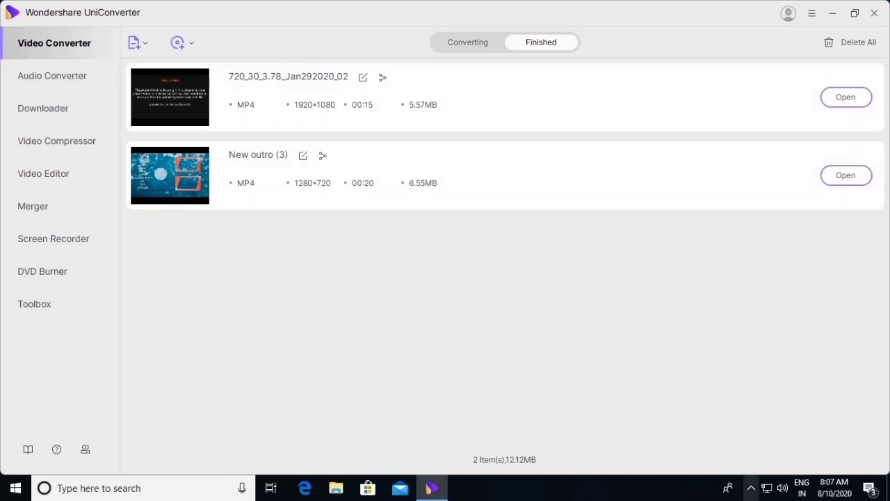
left_click(751, 487)
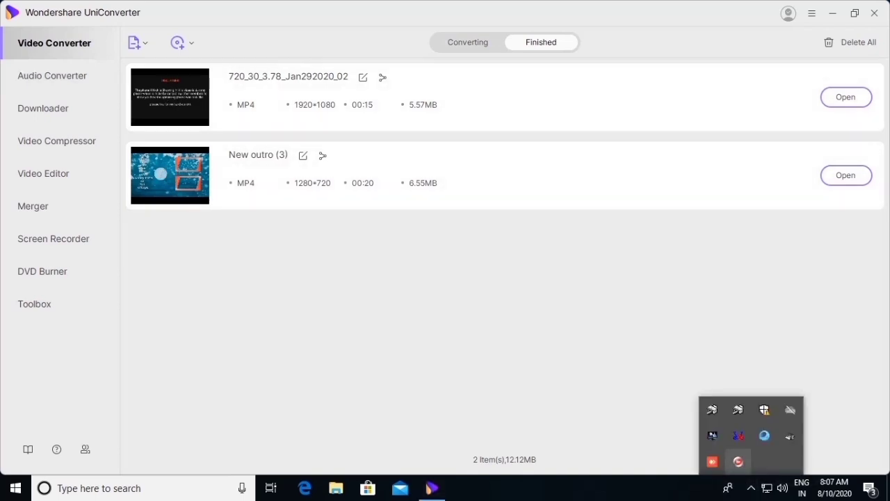
Switch to Audio Converter and add Tibet.mp3 as the file to convert.
left_click(52, 75)
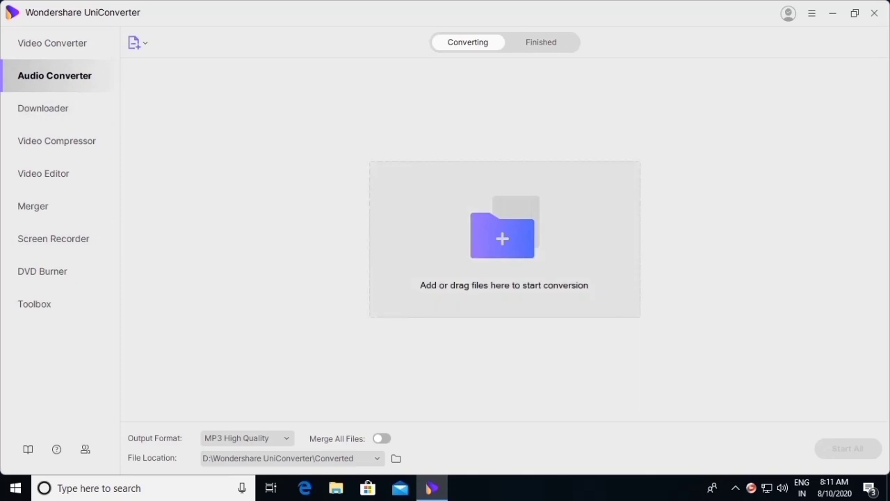
left_click(502, 229)
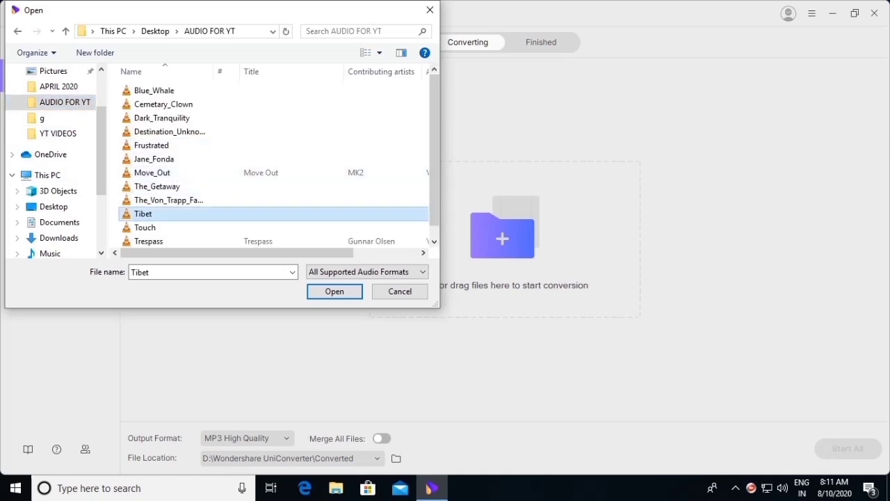
left_click(334, 291)
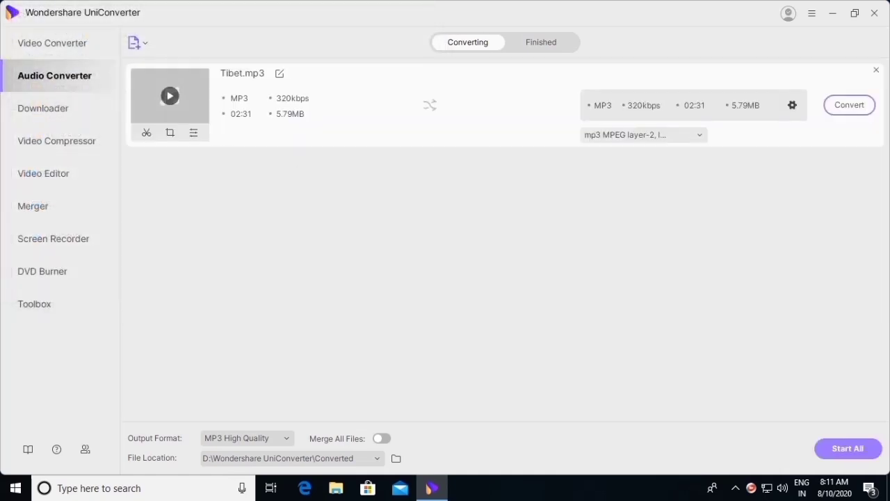
left_click(639, 134)
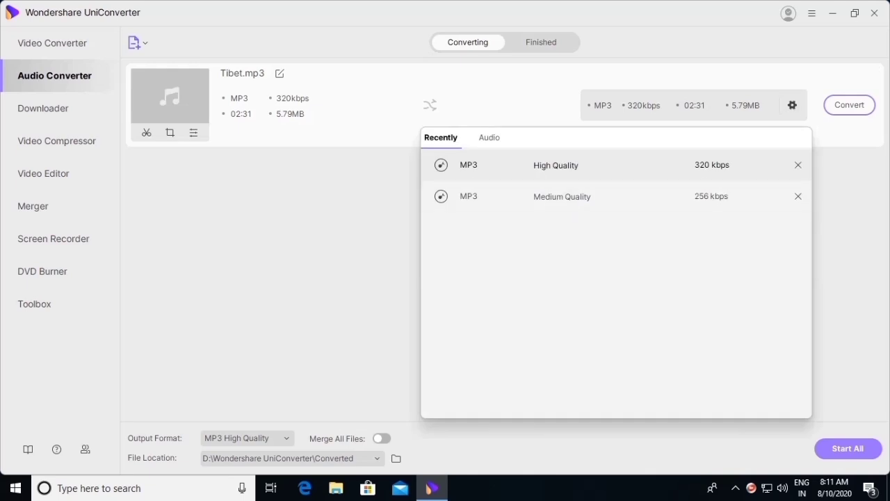
Convert Tibet to MP3 High Quality (320 kbps) and view it among finished files.
left_click(489, 137)
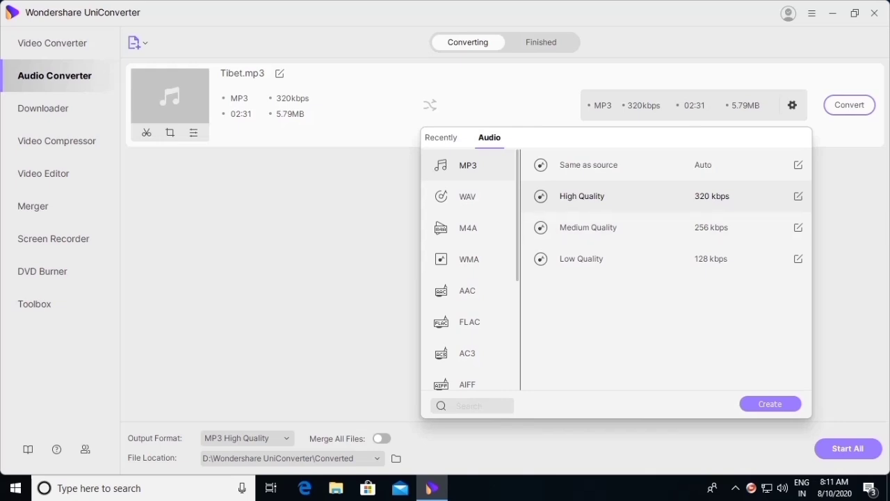
left_click(798, 196)
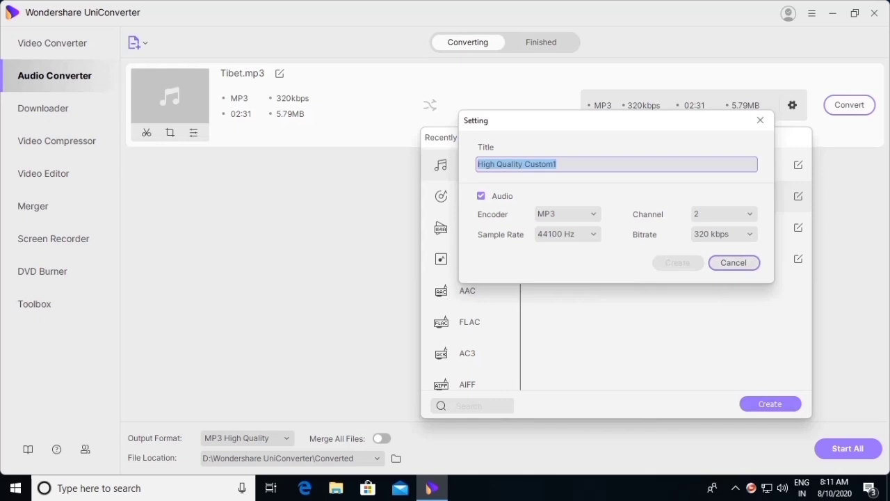
left_click(732, 262)
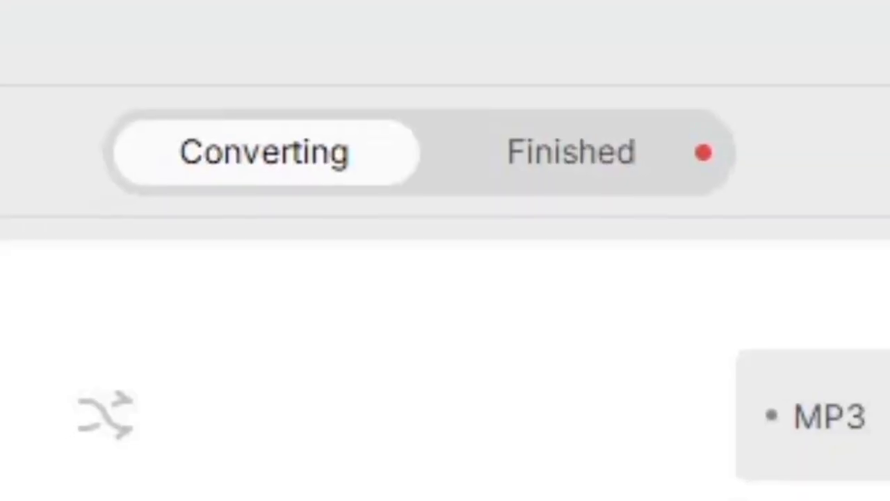
left_click(541, 42)
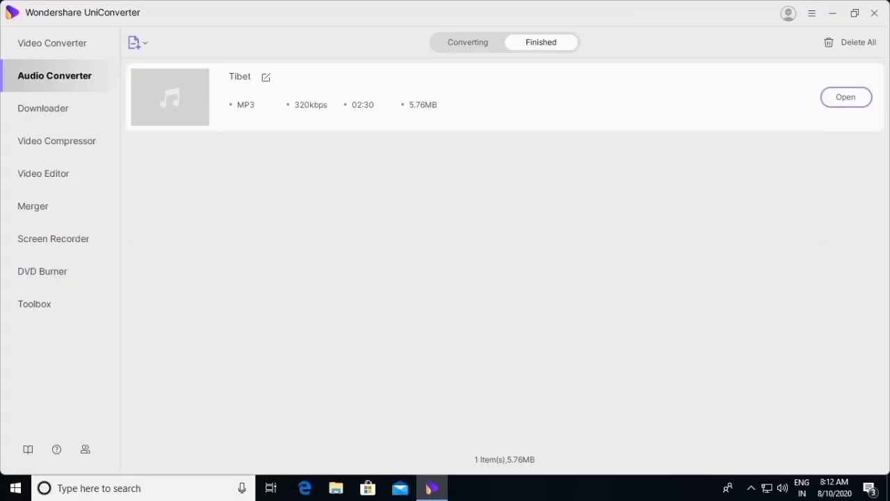
Open the Downloader module alongside the YouTube channel page.
left_click(846, 97)
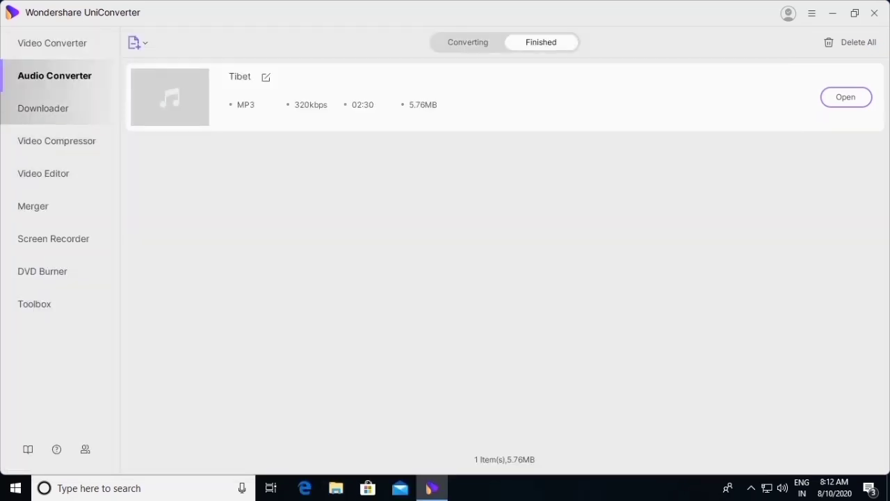
left_click(464, 488)
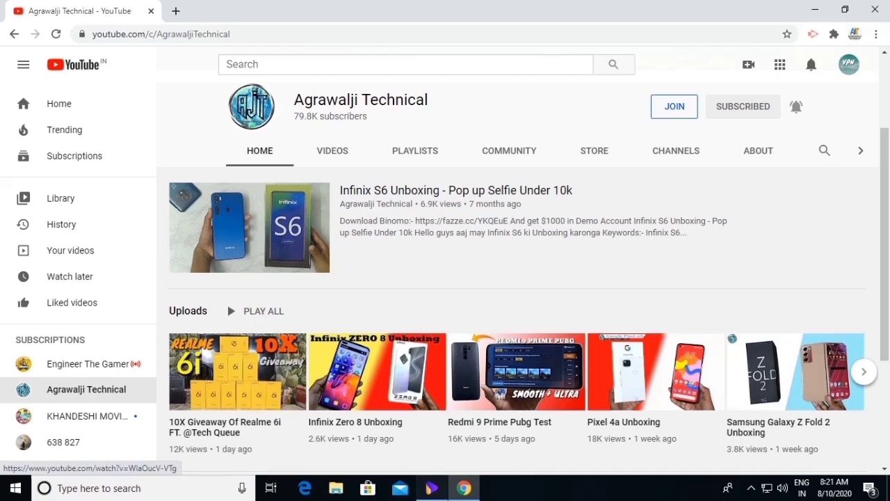
left_click(432, 487)
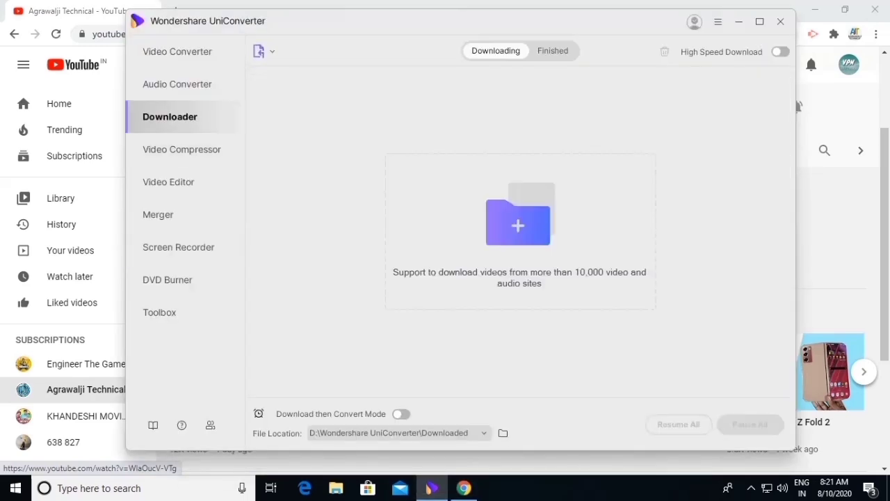
left_click(759, 22)
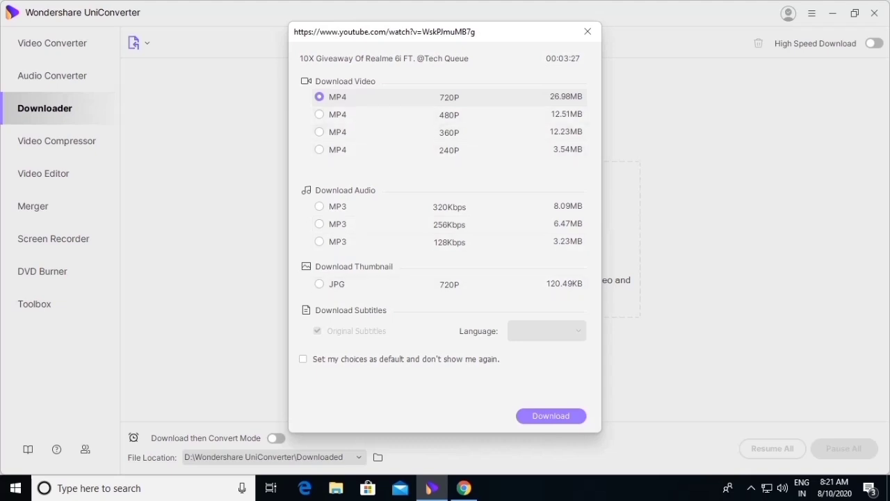
left_click(550, 415)
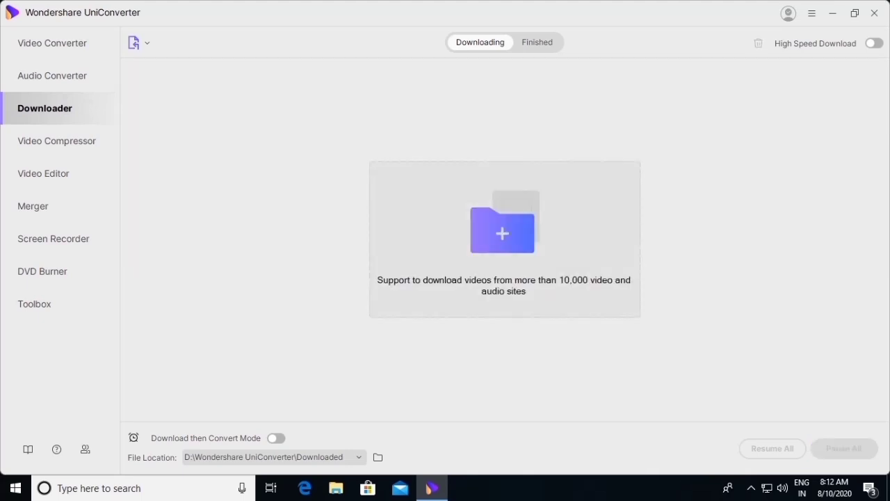
left_click(56, 141)
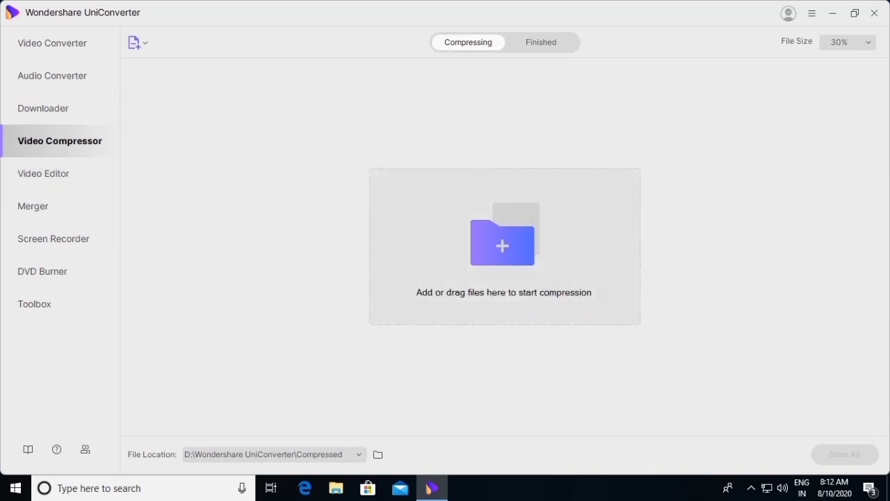
Compress 720_30_3.82_Oct262019.mp4 to a 1.68 MB, 720×576 MP4.
left_click(502, 246)
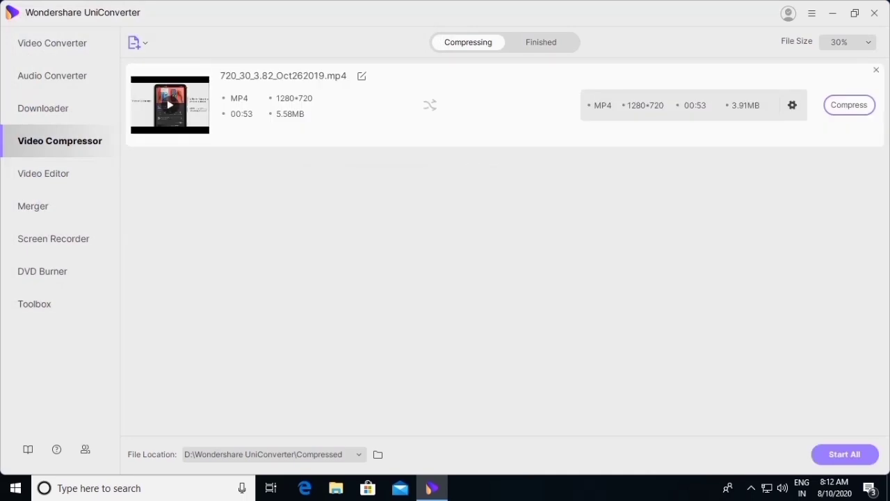
left_click(792, 105)
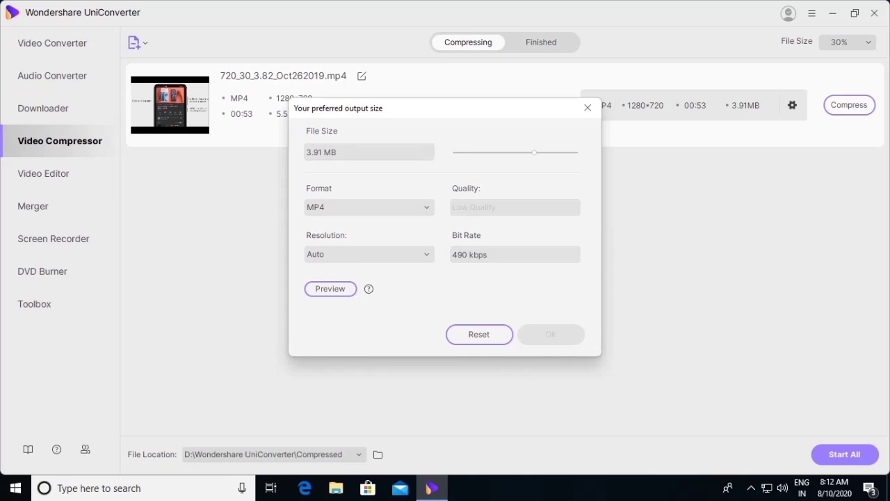
left_click_drag(534, 152, 477, 152)
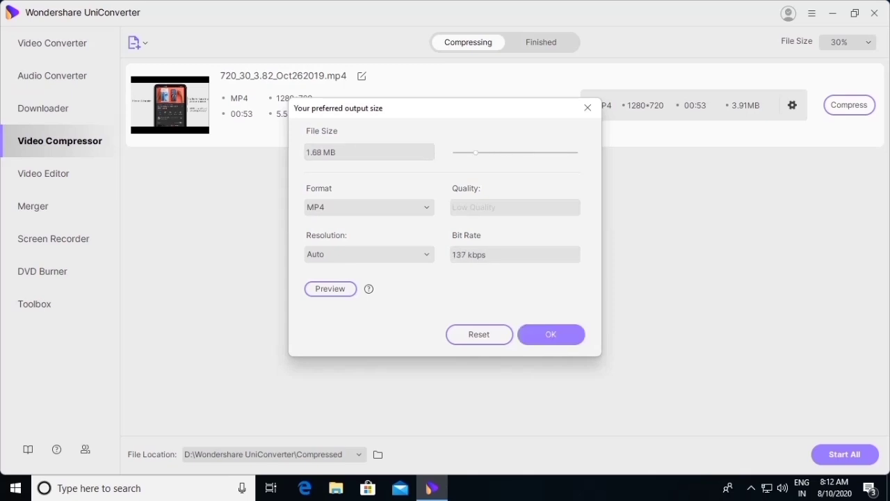
left_click(369, 207)
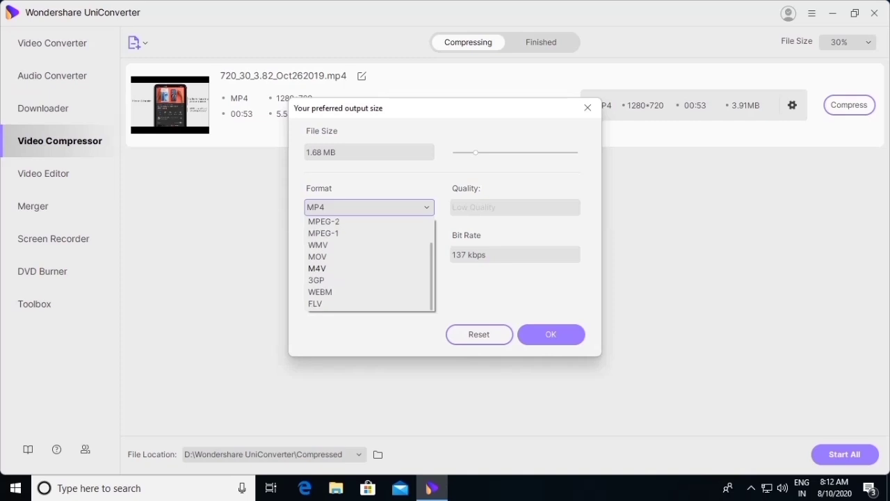
left_click(368, 253)
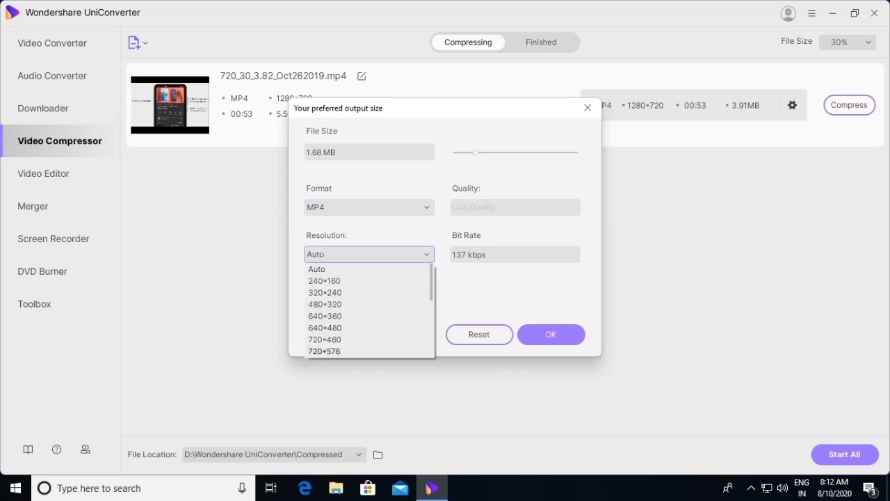
left_click(550, 334)
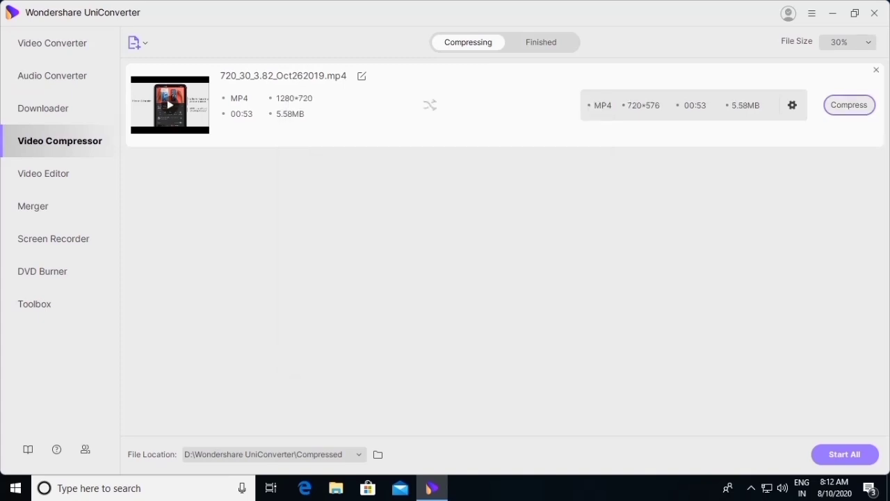
left_click(849, 104)
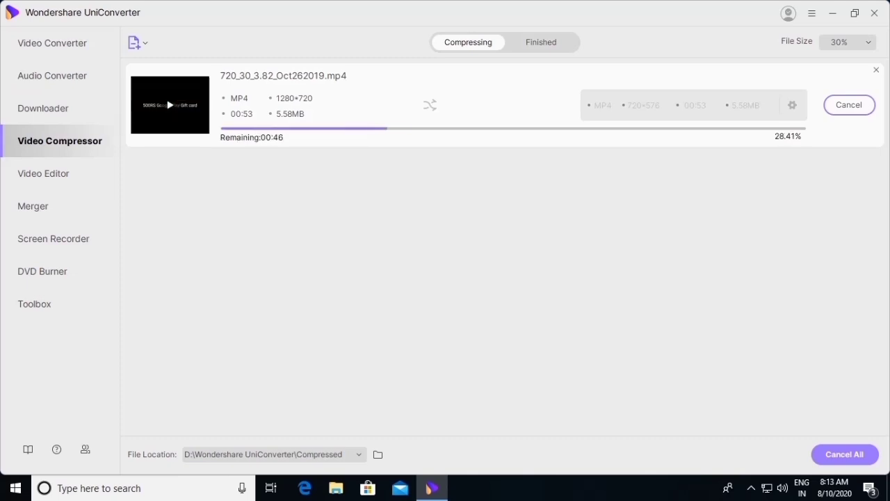
left_click(848, 105)
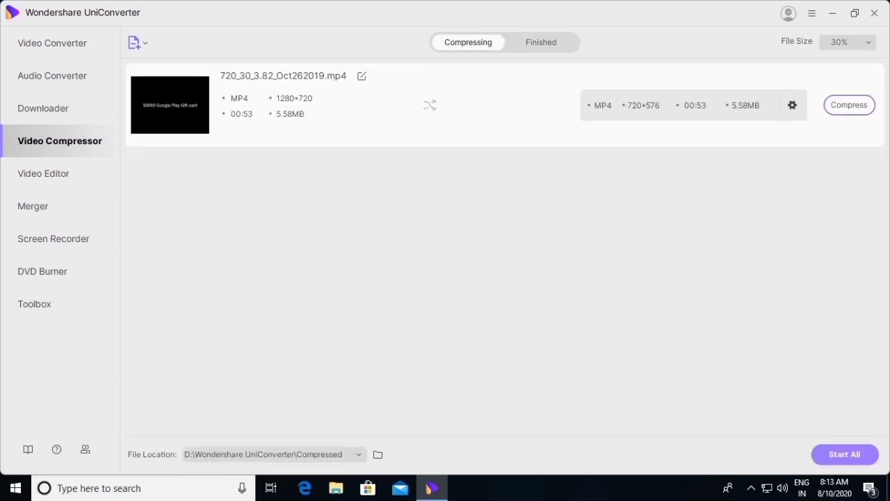
left_click(44, 173)
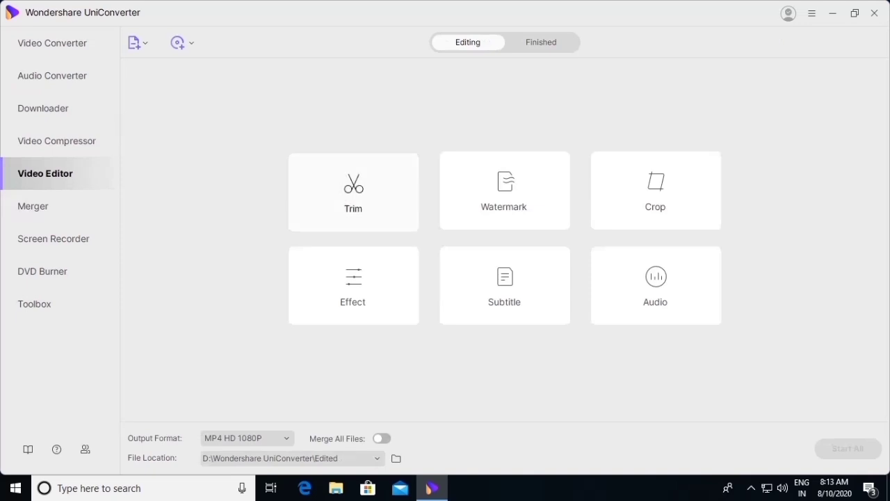
mouse_move(504, 190)
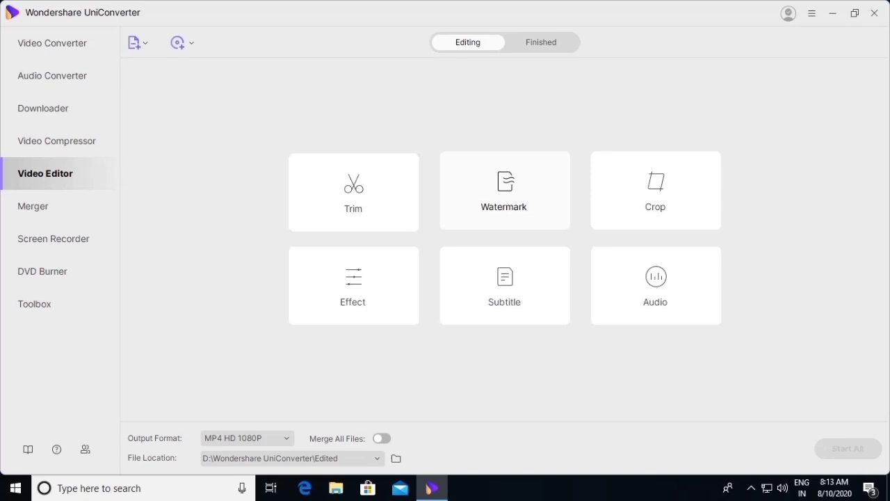
mouse_move(503, 191)
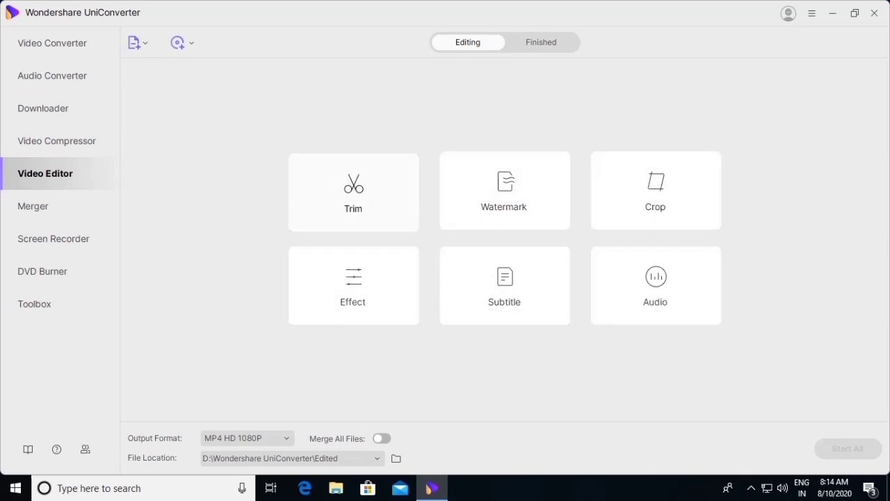
Load the Oct262019 MP4 into the Trim window and split it at about 10 seconds.
left_click(353, 192)
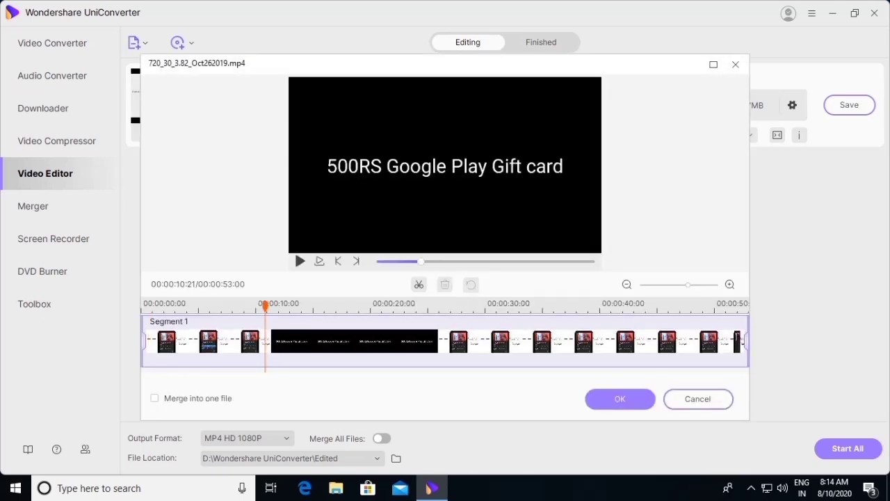
left_click(418, 283)
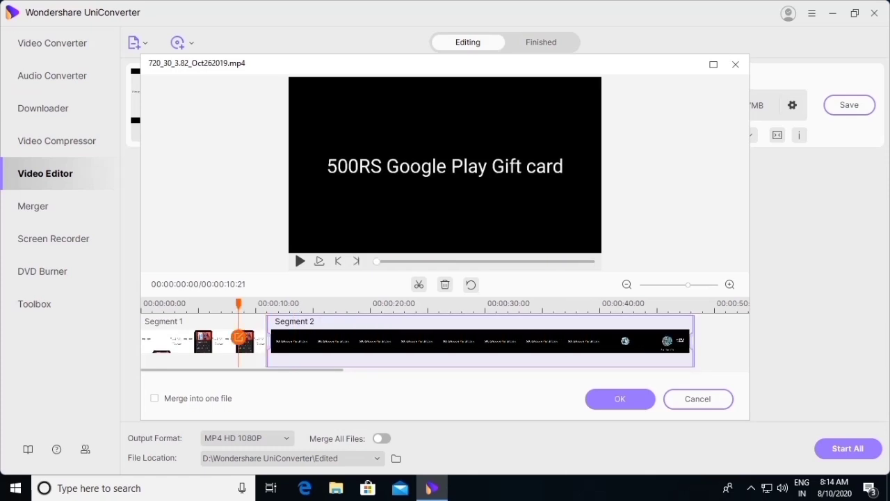
Cancel the trim edits and switch to the Merger module.
left_click(619, 398)
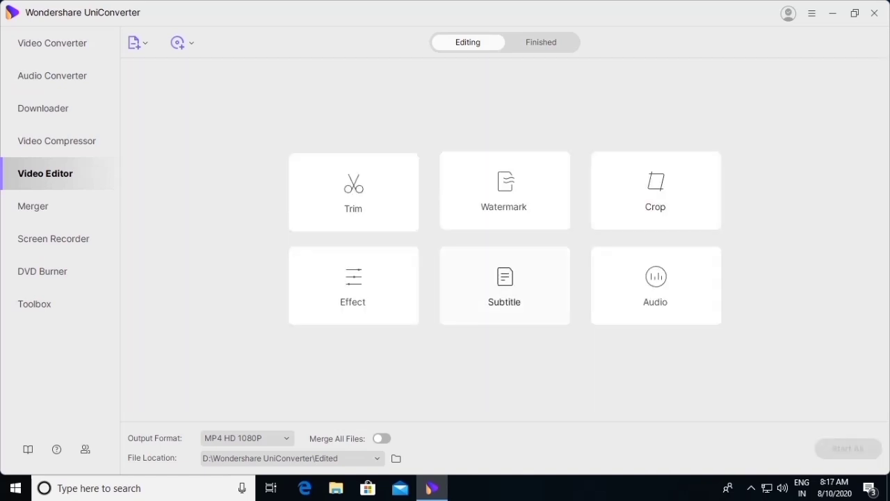
mouse_move(32, 206)
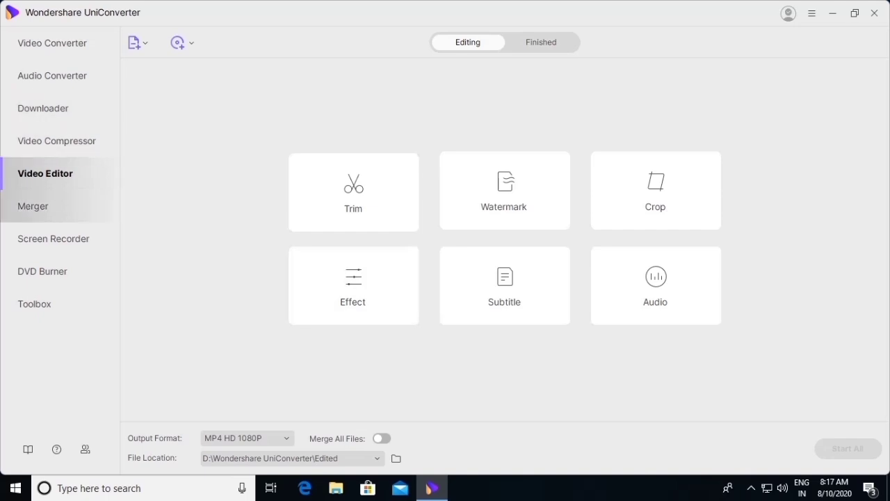
left_click(33, 206)
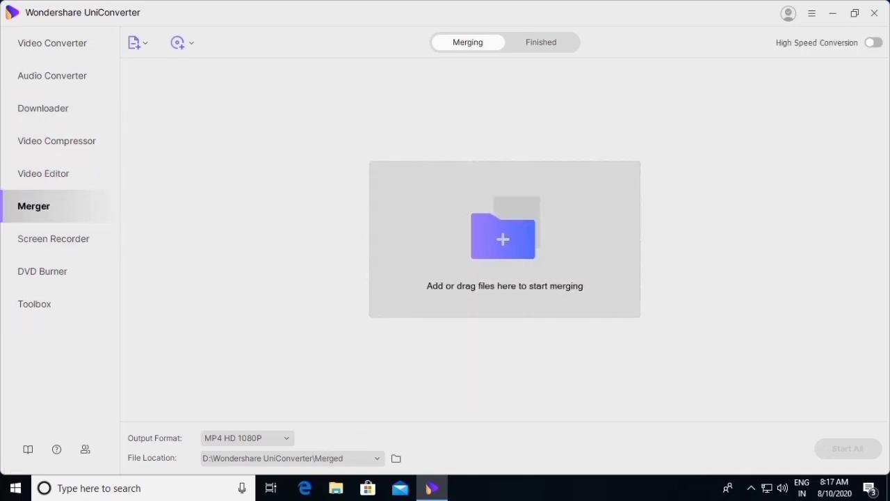
Add Jan292020_02 and Feb072020 to the Merger, then view Screen Recorder.
left_click(502, 239)
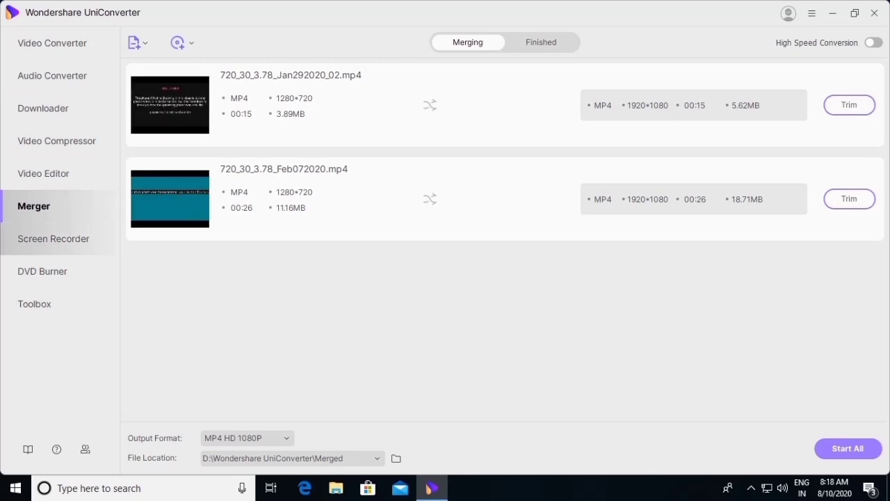
left_click(54, 239)
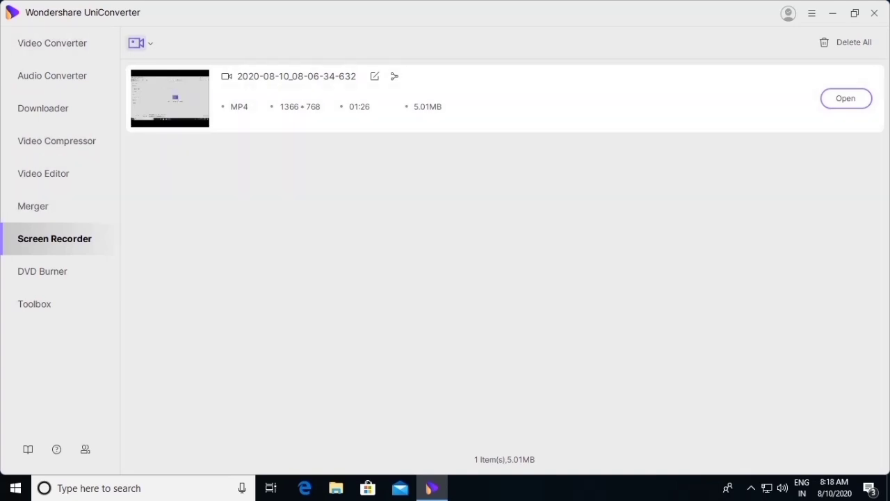
Visit DVD Burner, then open the Toolbox Image Converter targeting PNG.
left_click(150, 43)
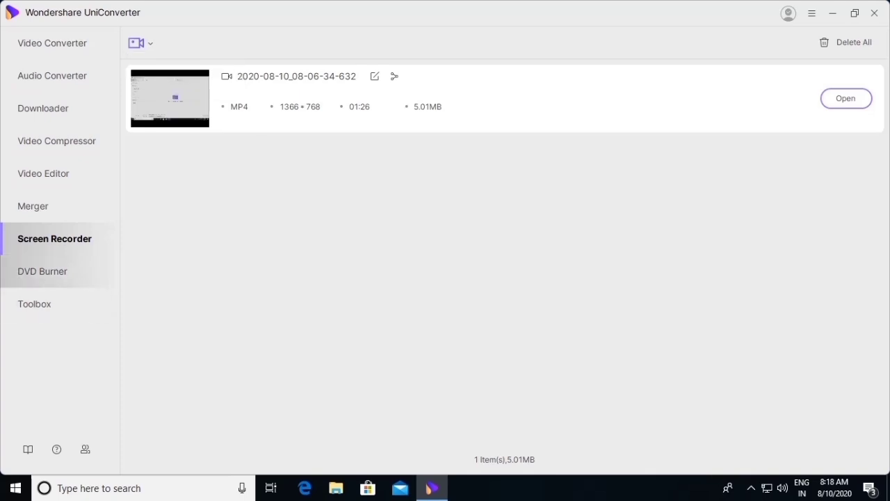
left_click(43, 271)
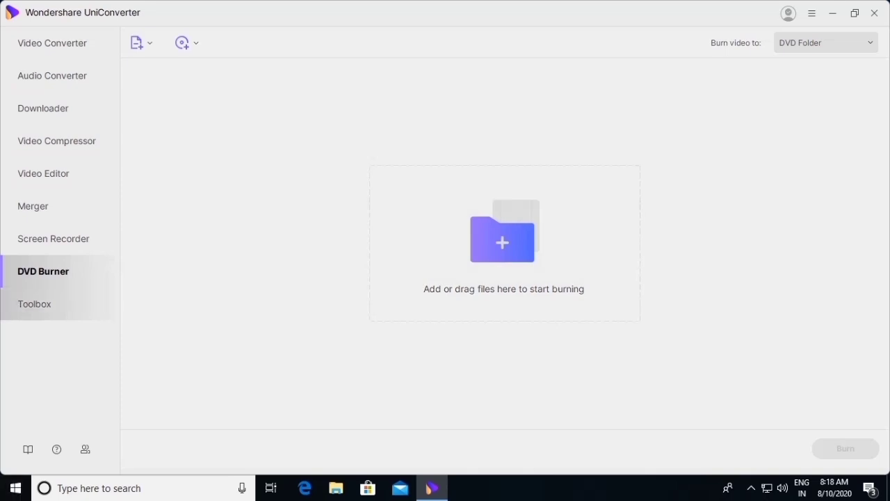
left_click(34, 304)
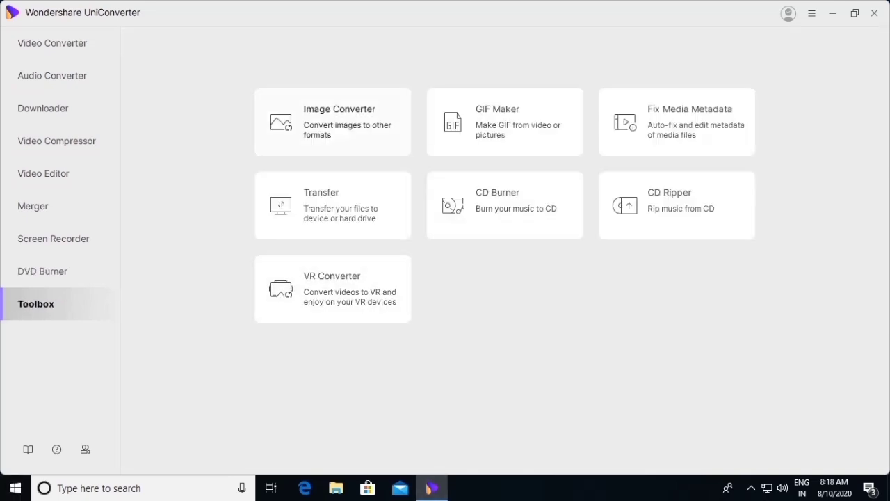
left_click(333, 122)
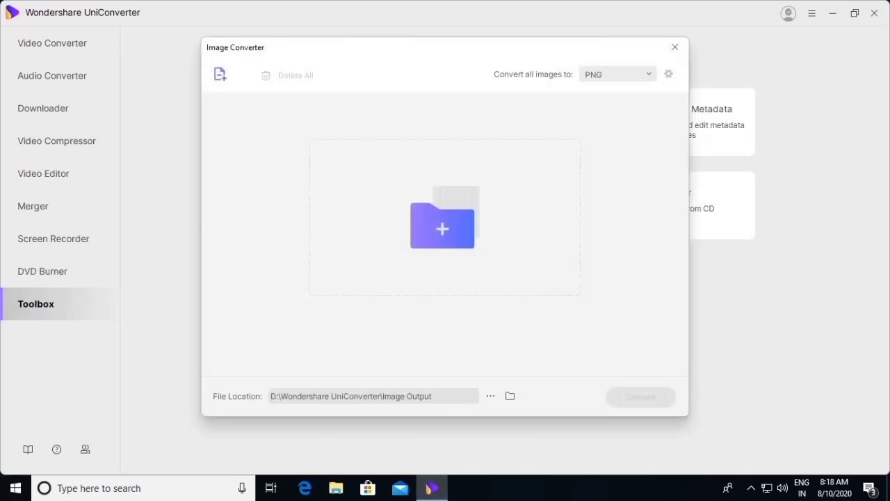
Add images.jpeg from the Desktop to the Image Converter, then close the converter.
left_click(442, 228)
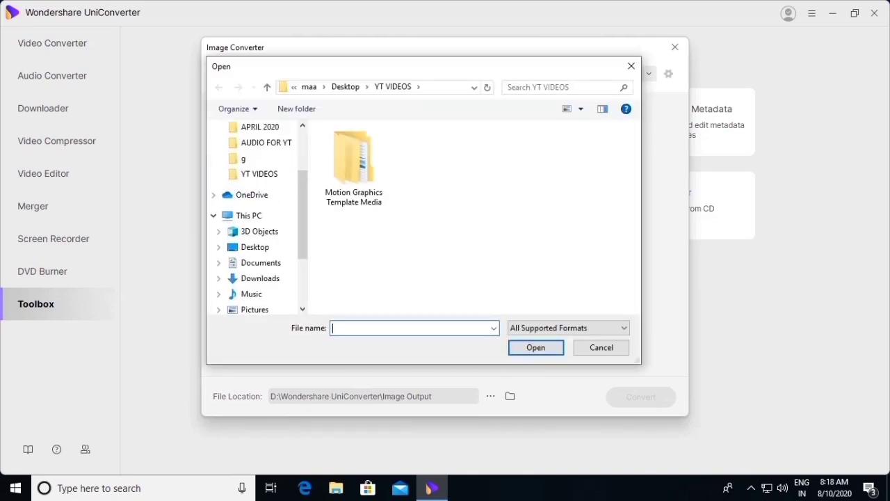
left_click(254, 247)
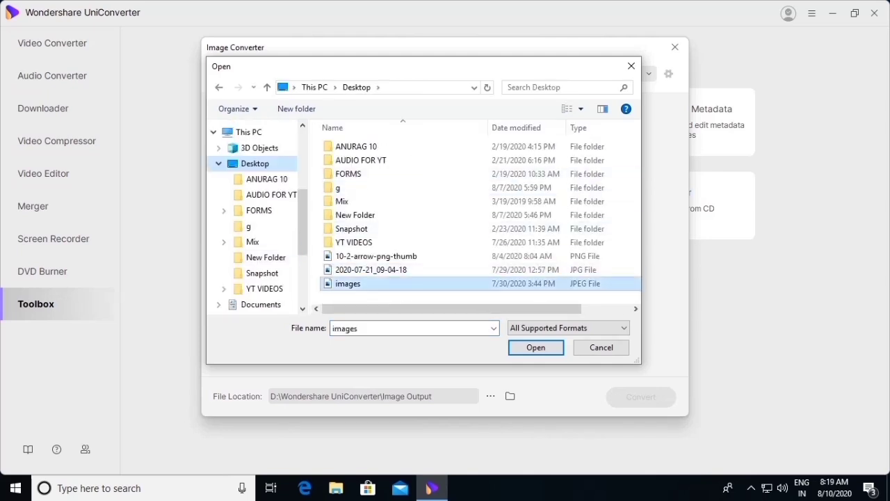
left_click(536, 347)
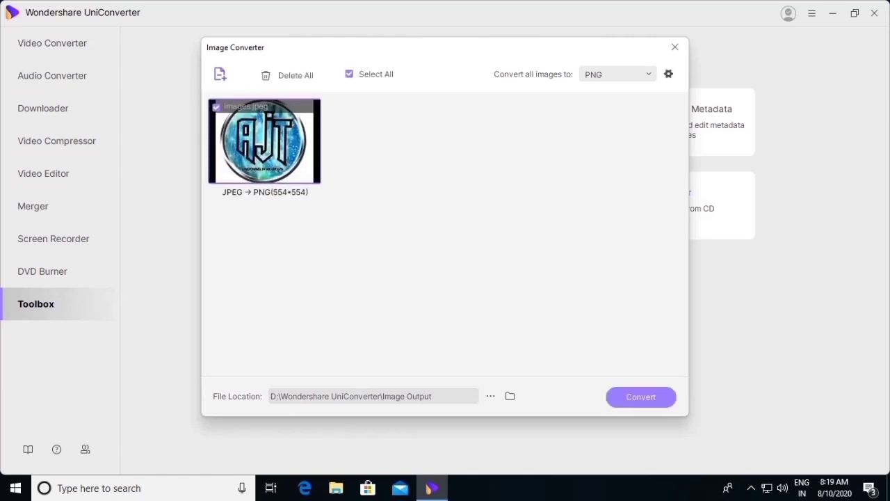
left_click(349, 73)
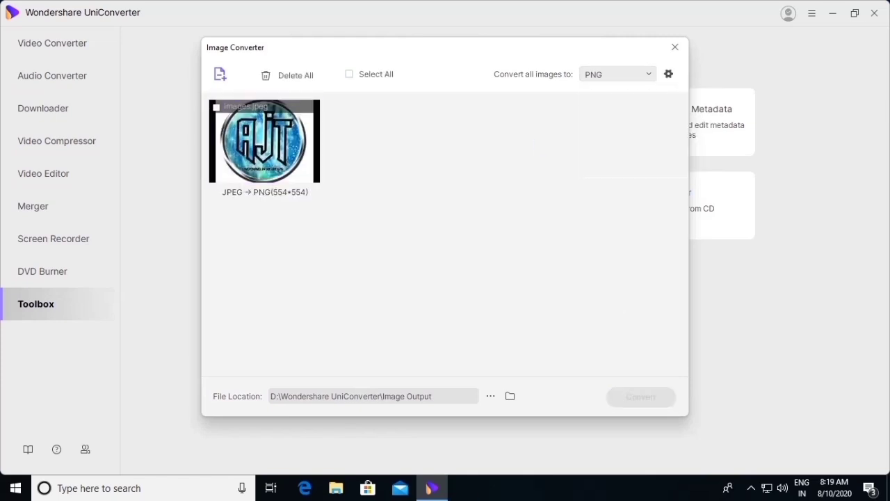
left_click(349, 74)
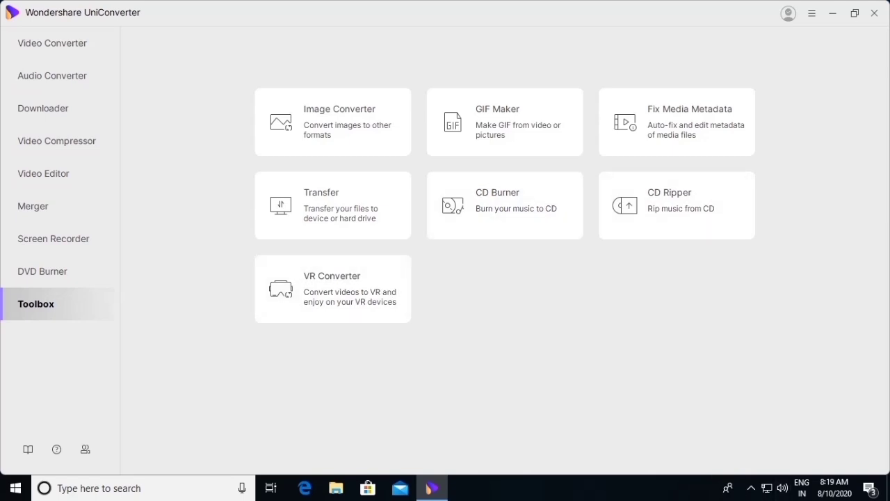
mouse_move(43, 173)
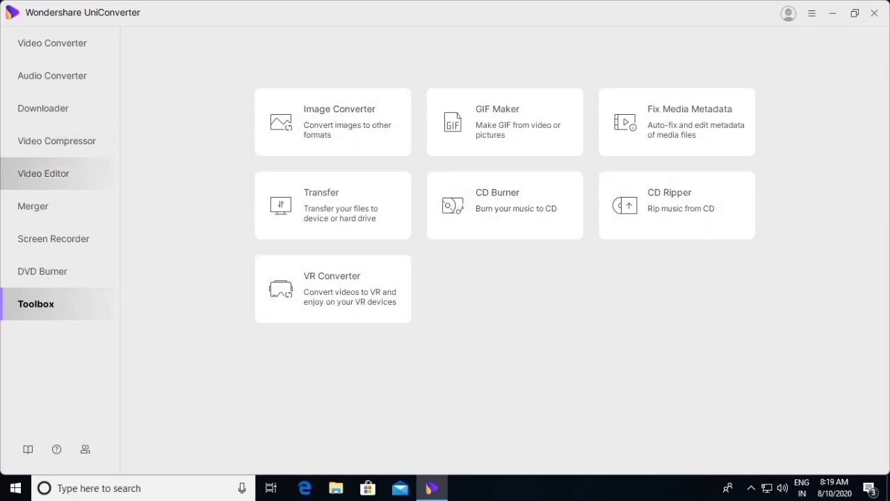
mouse_move(44, 173)
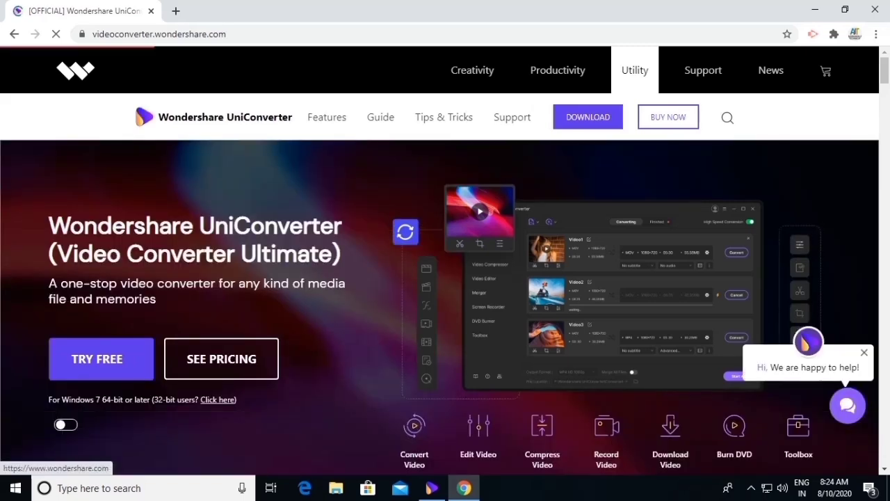
scroll("down", 3)
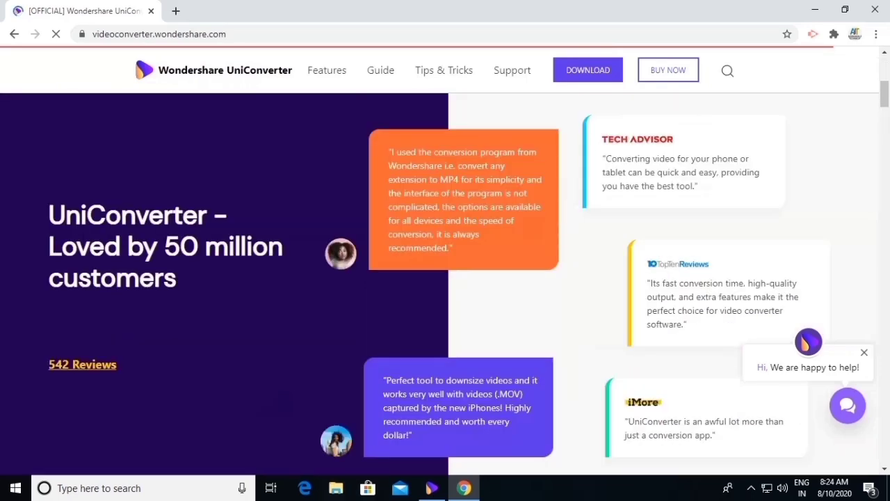
scroll("down", 3)
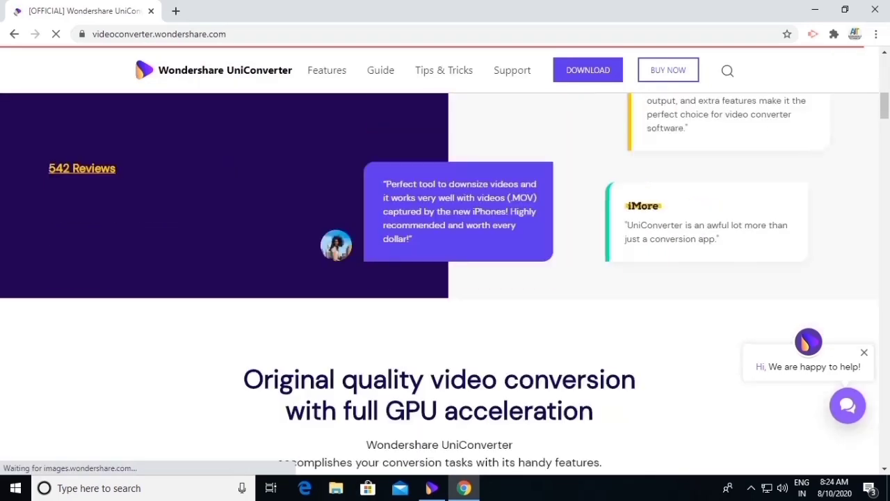
scroll("down", 3)
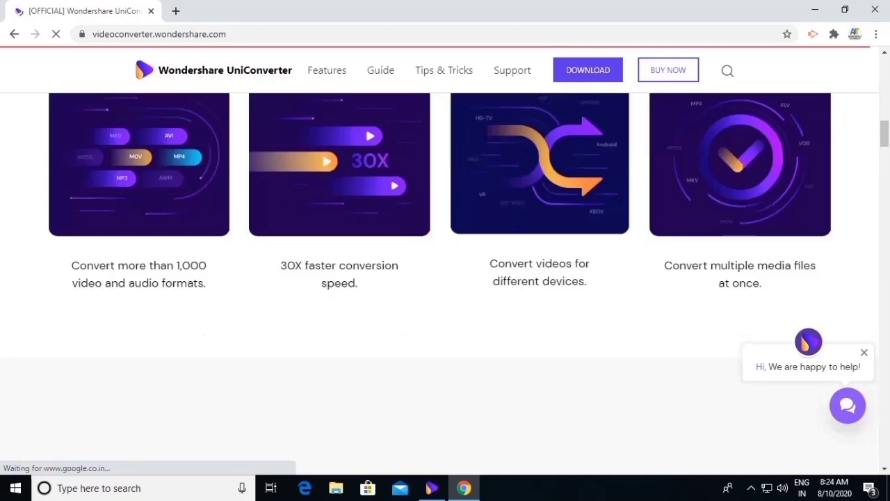
scroll("down", 3)
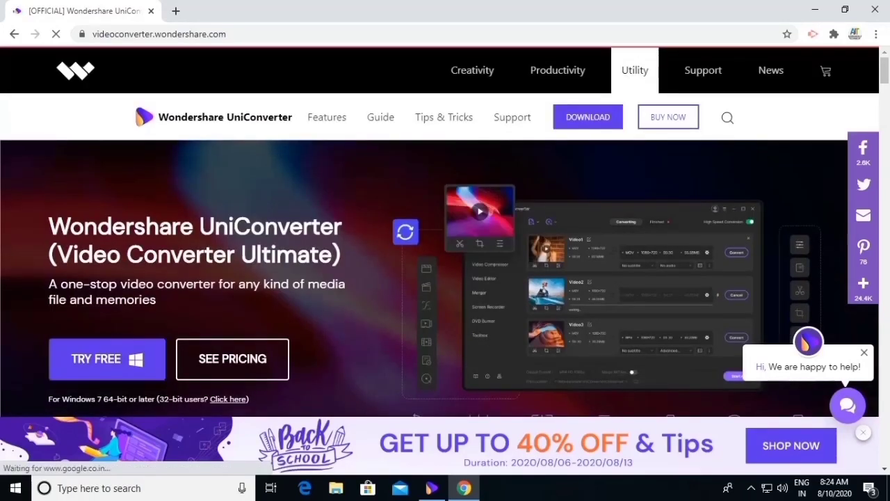
scroll("down", 3)
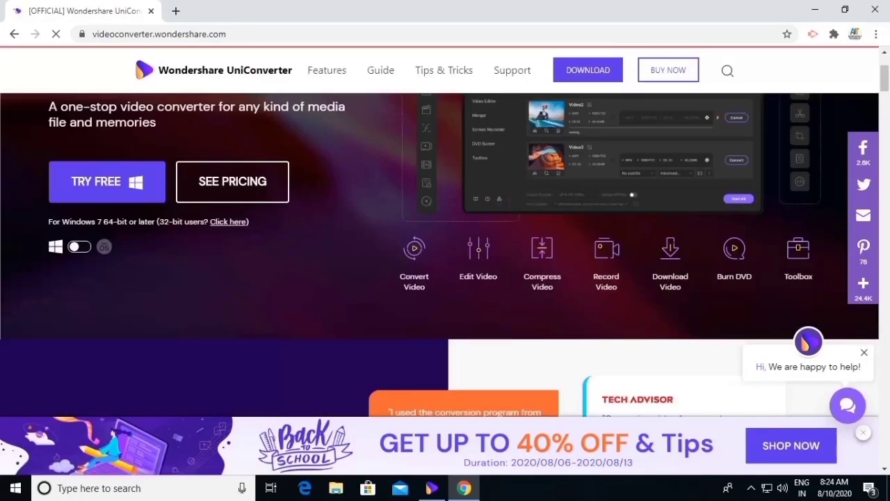
left_click(79, 247)
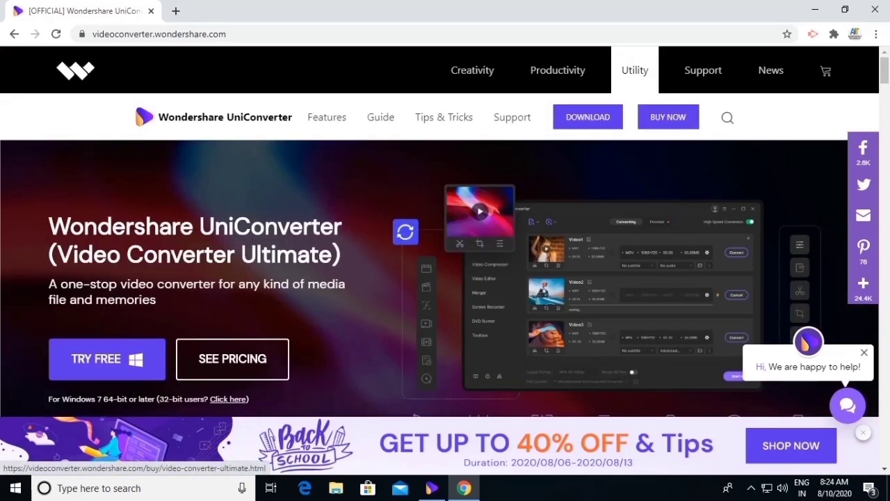
Go to the UniConverter buy page and scroll to the Annual, Perpetual and Business plan cards.
left_click(667, 116)
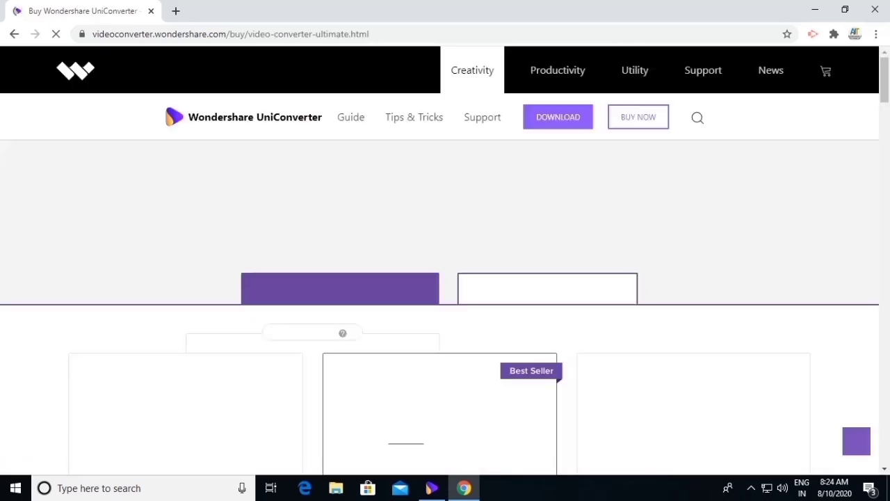
scroll("down", 3)
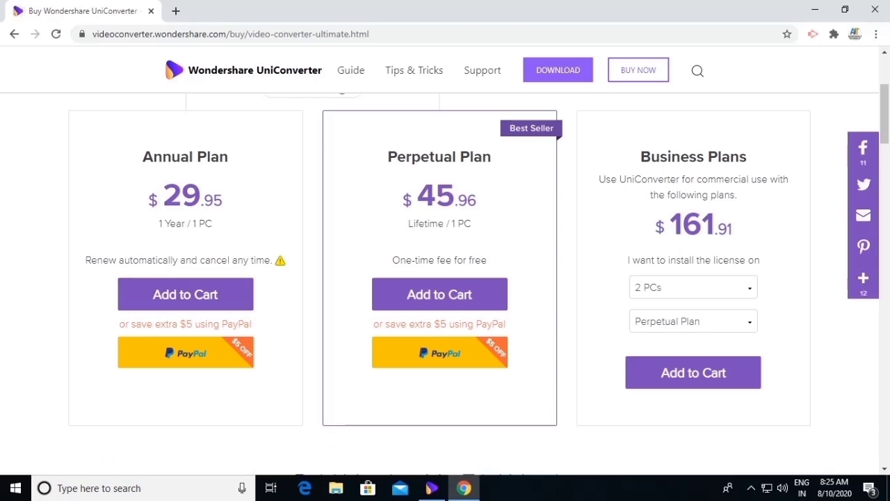
mouse_move(281, 260)
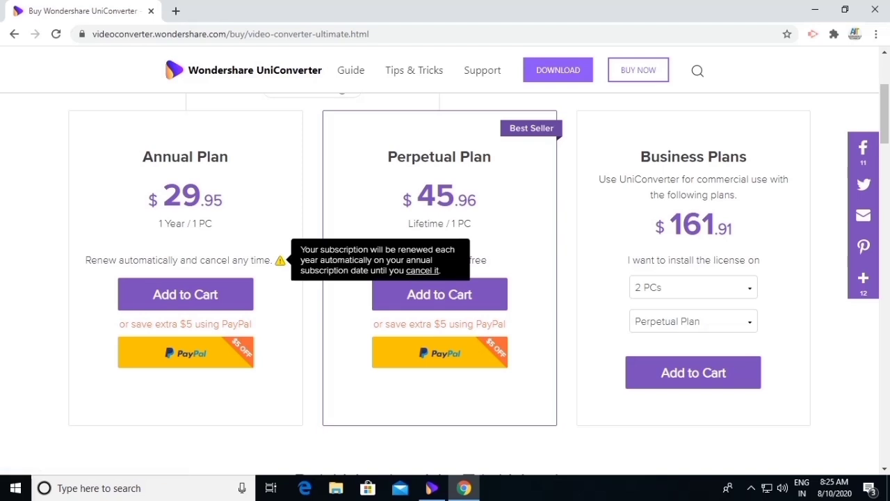